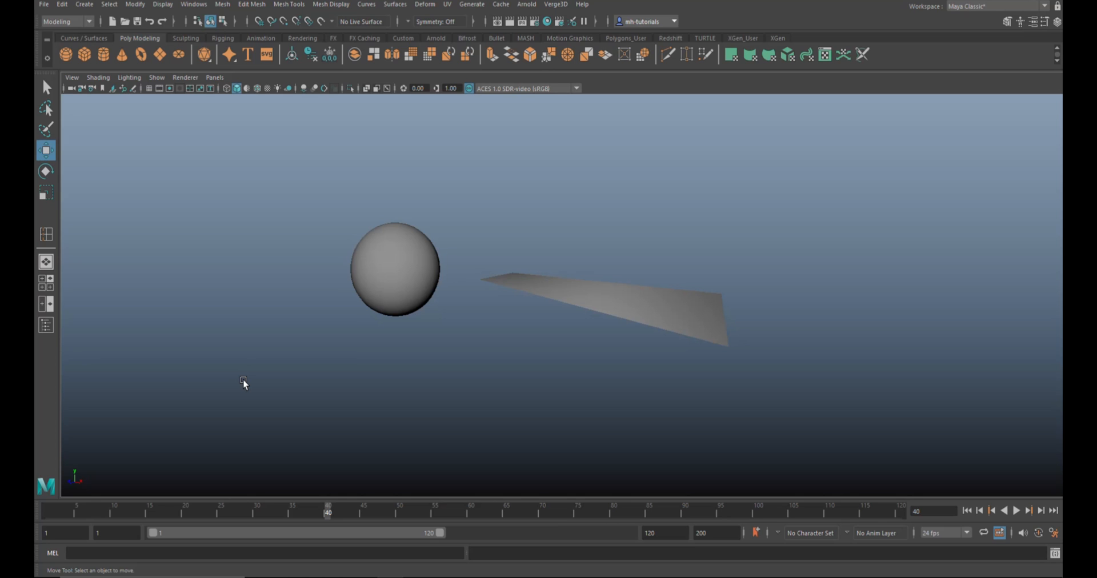
Inspect the sphere and plane by selecting each, then clear the selection
click(394, 270)
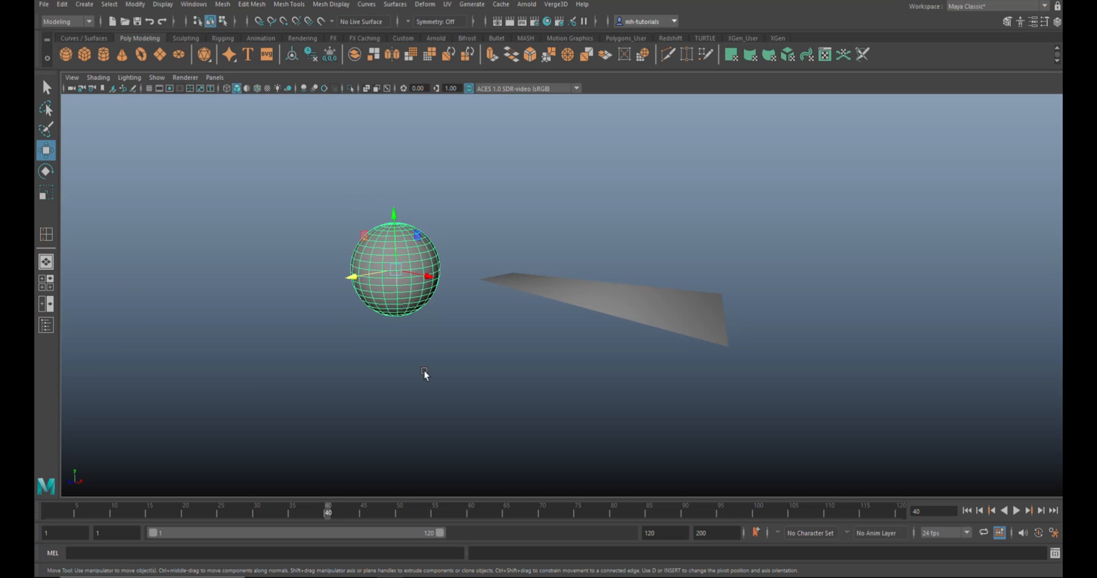
click(679, 312)
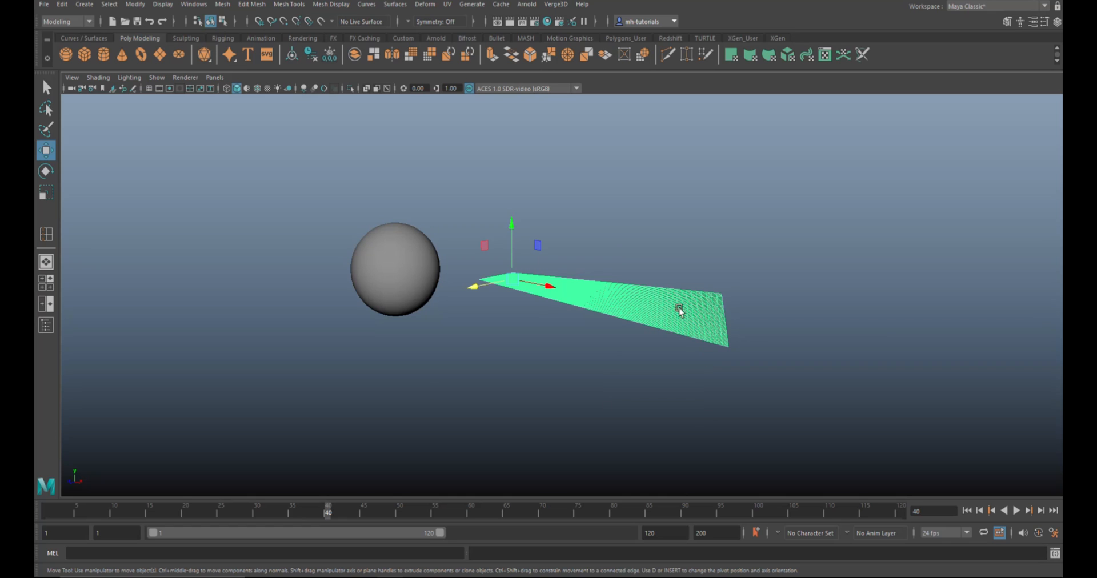
click(395, 269)
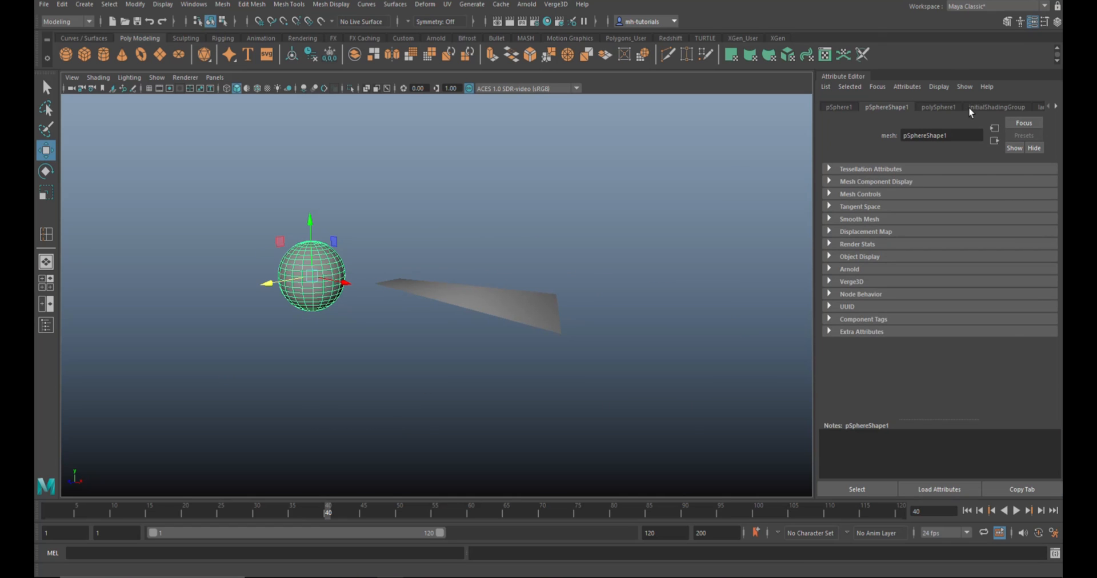
click(937, 106)
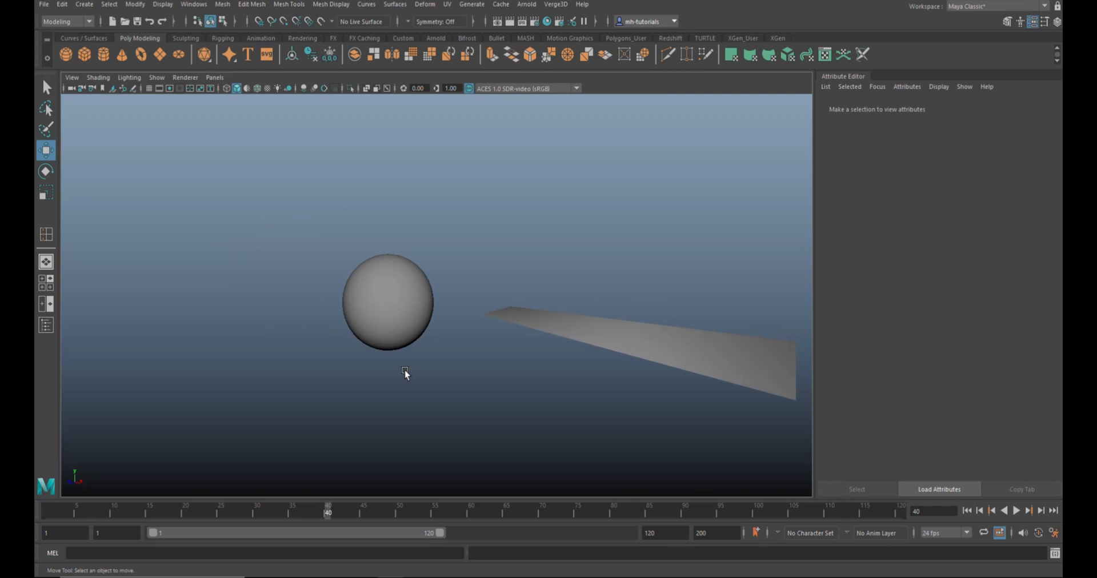
Raise polySphere1 Subdivisions Axis and Height to 200 and switch the sphere to edge mode
click(387, 303)
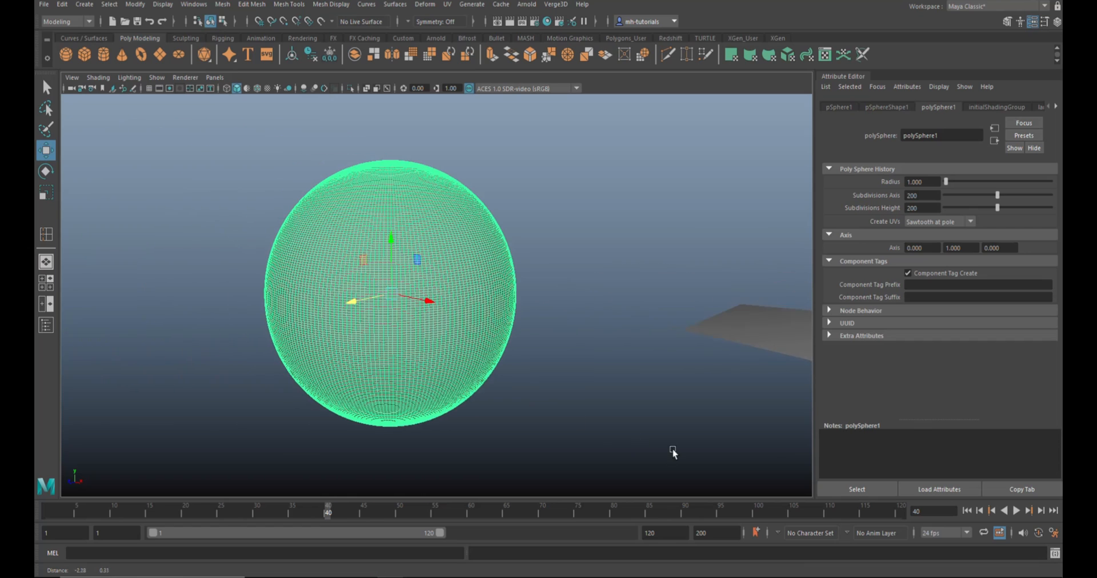
right_click(415, 240)
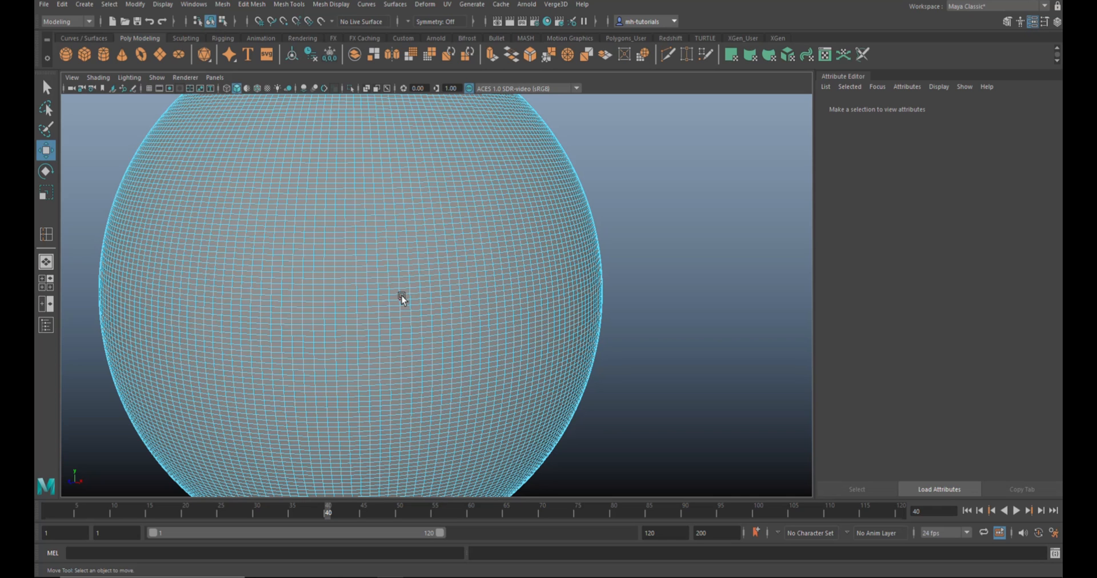
Select a single edge running down the dense sphere as the starting edge
click(401, 296)
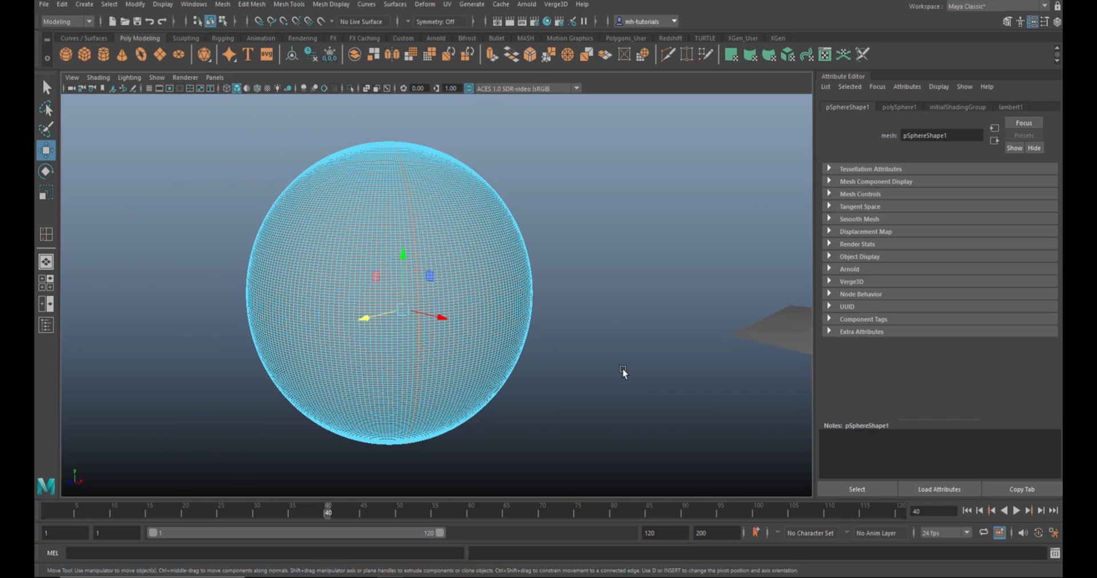
mouse_move(624, 381)
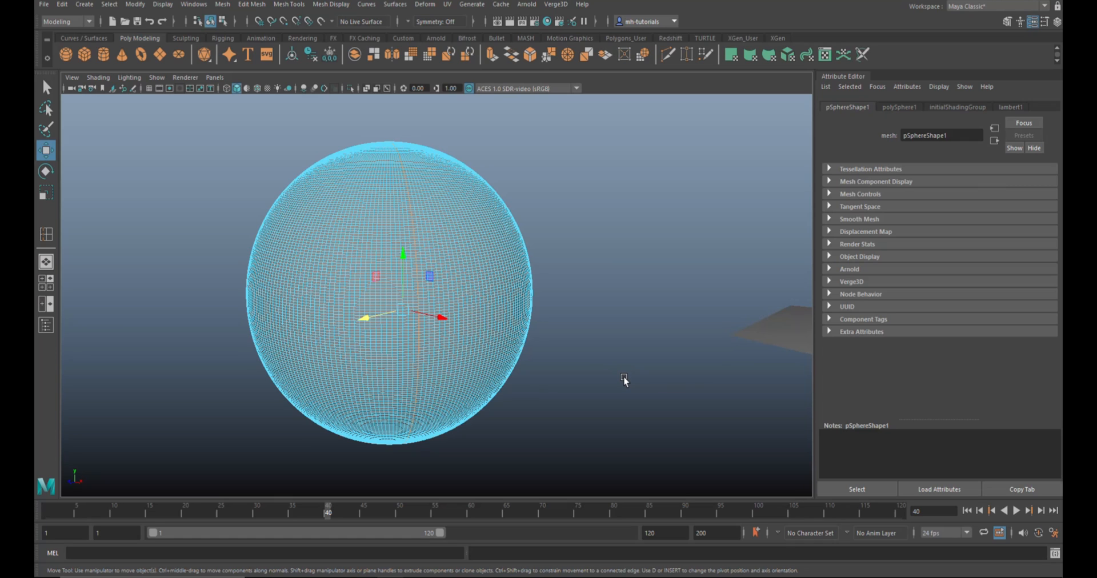
mouse_move(99, 509)
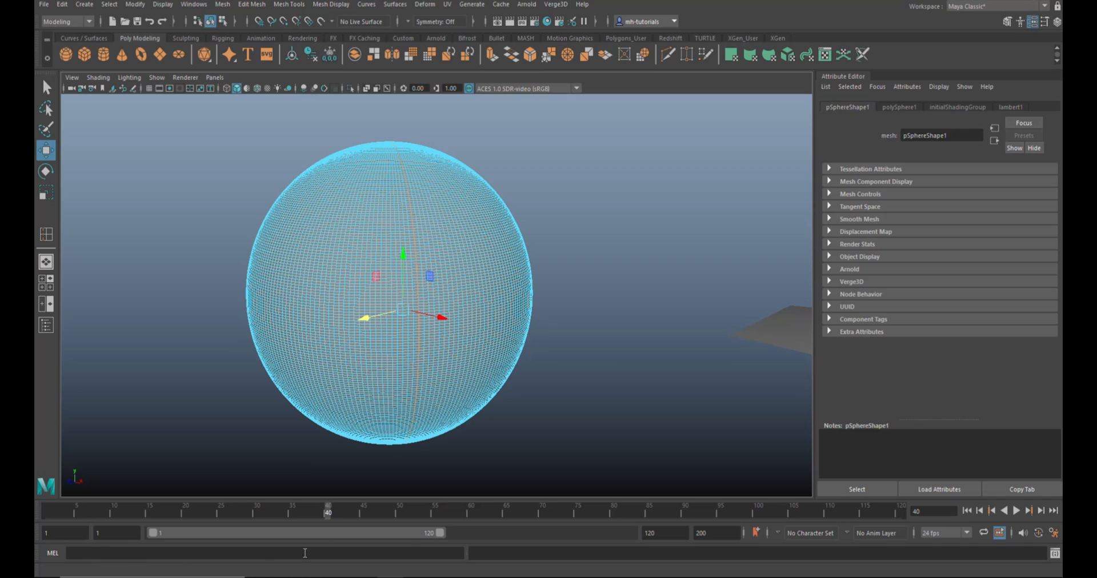
mouse_move(55, 557)
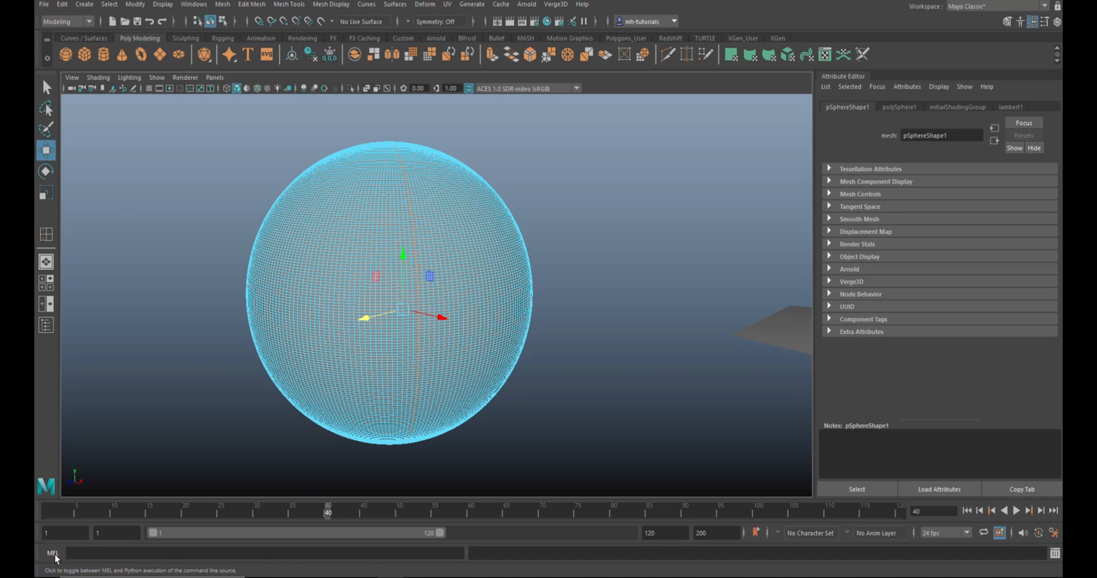
Run the MEL command polySelectEdgesEveryN "edgeRing" 3 to select every third edge ring
click(51, 554)
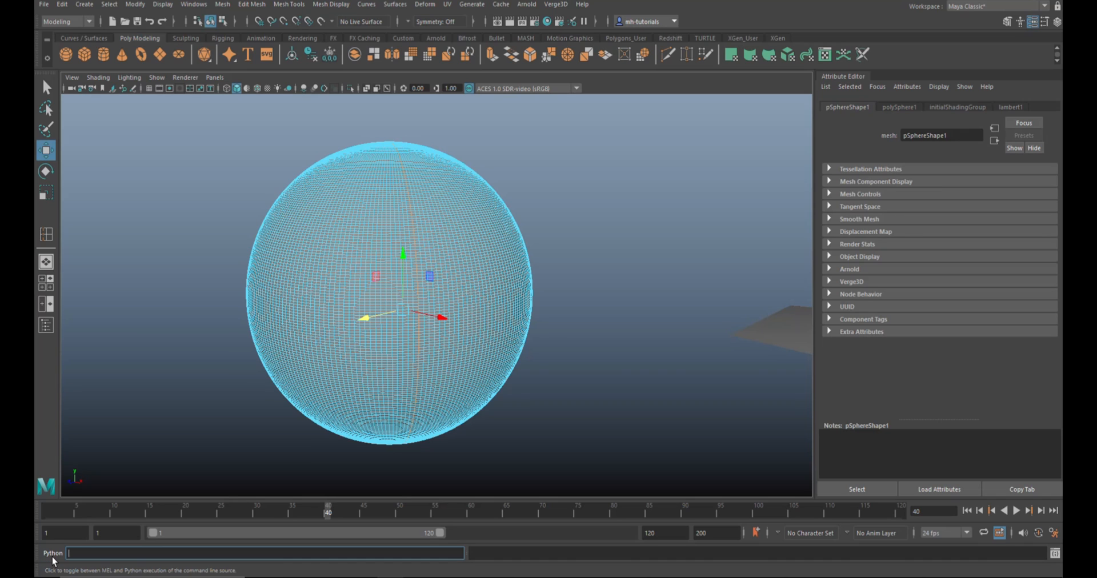
click(52, 553)
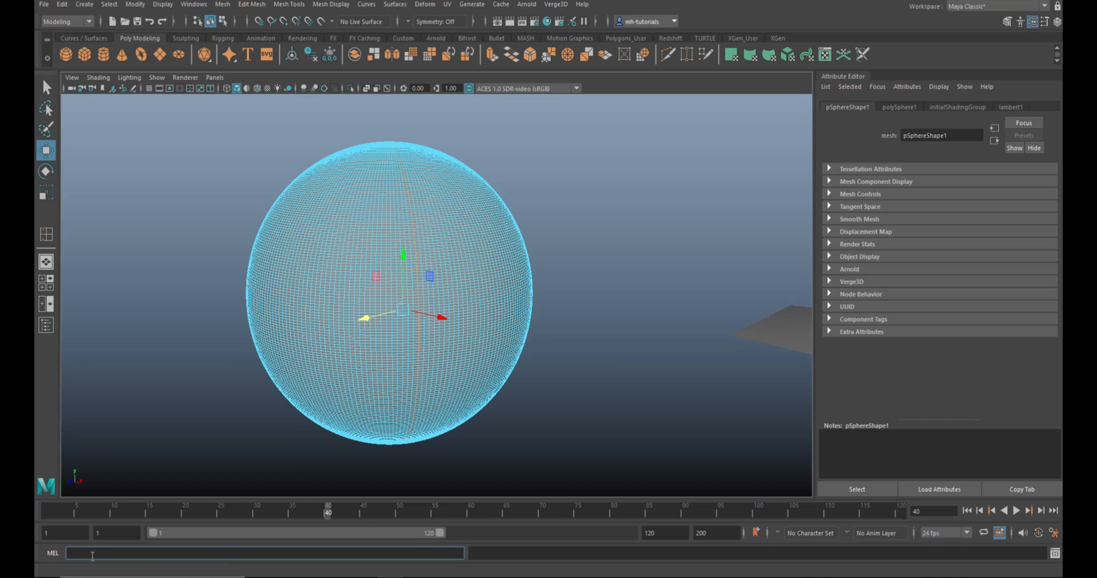
mouse_move(98, 342)
text(polySelectEdgesEveryN "edgeRing)
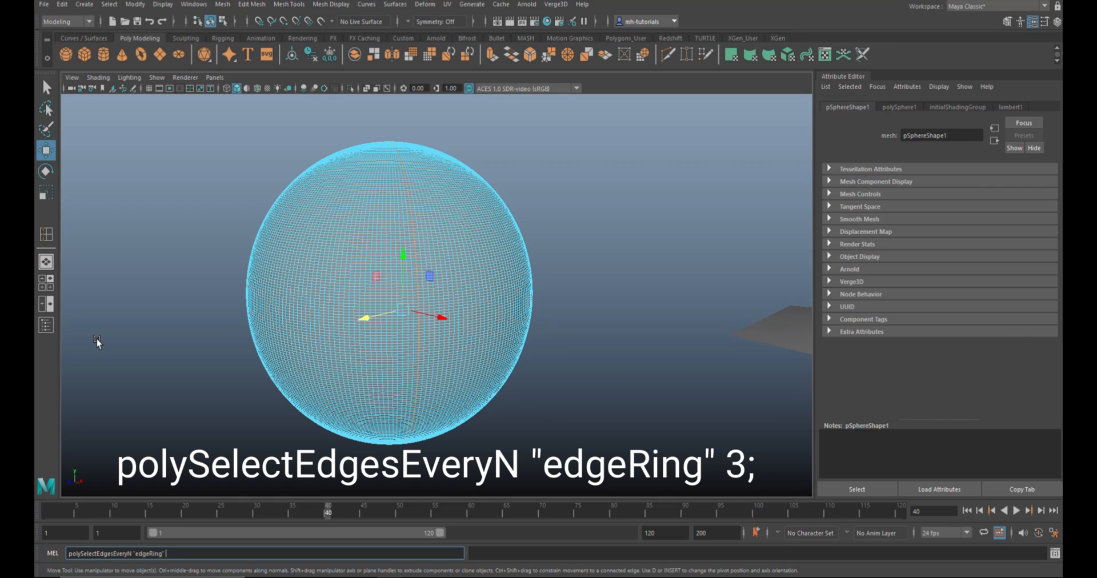
text(3)
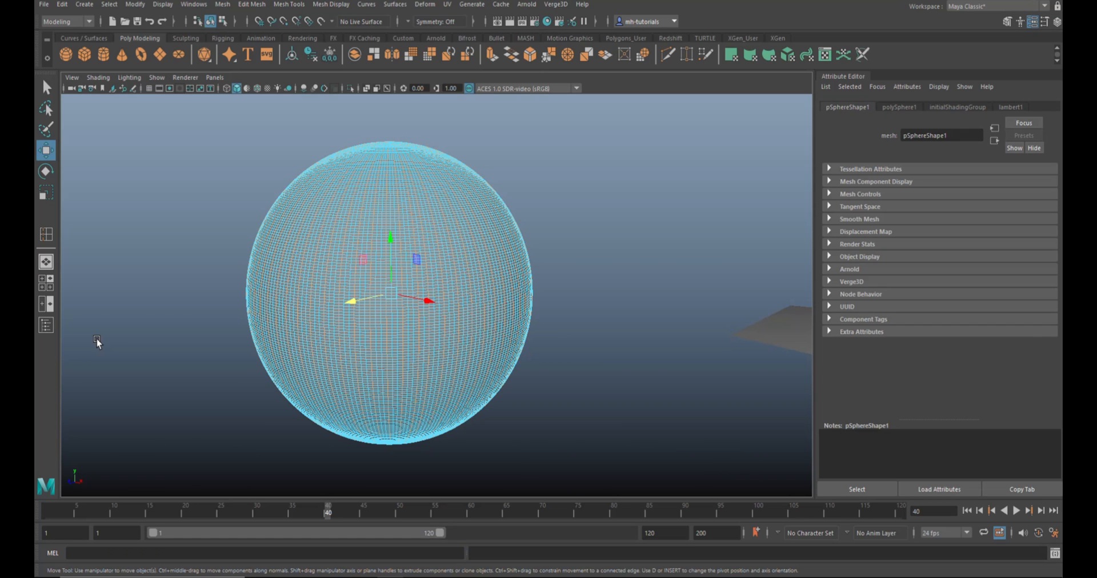
mouse_move(290, 409)
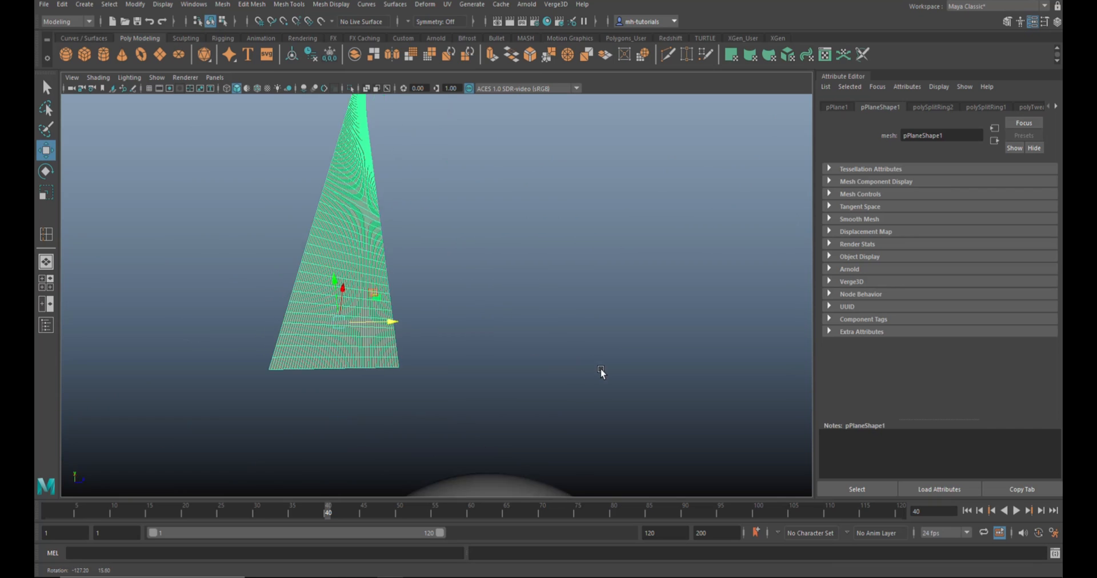
Frame the subdivided plane and select one of its edges as the starting edge
drag(602, 372, 475, 392)
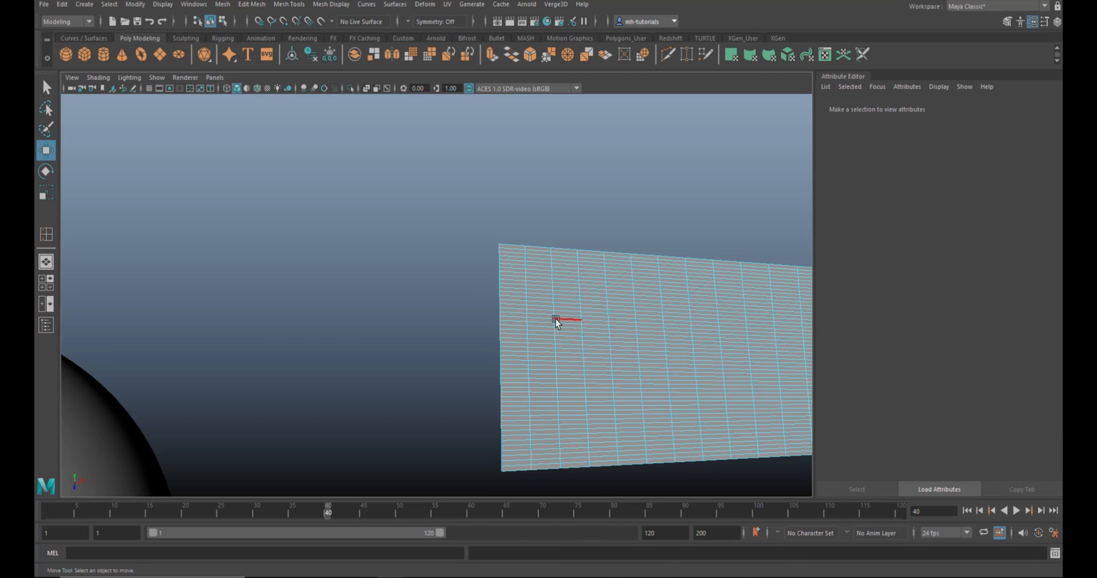
click(555, 322)
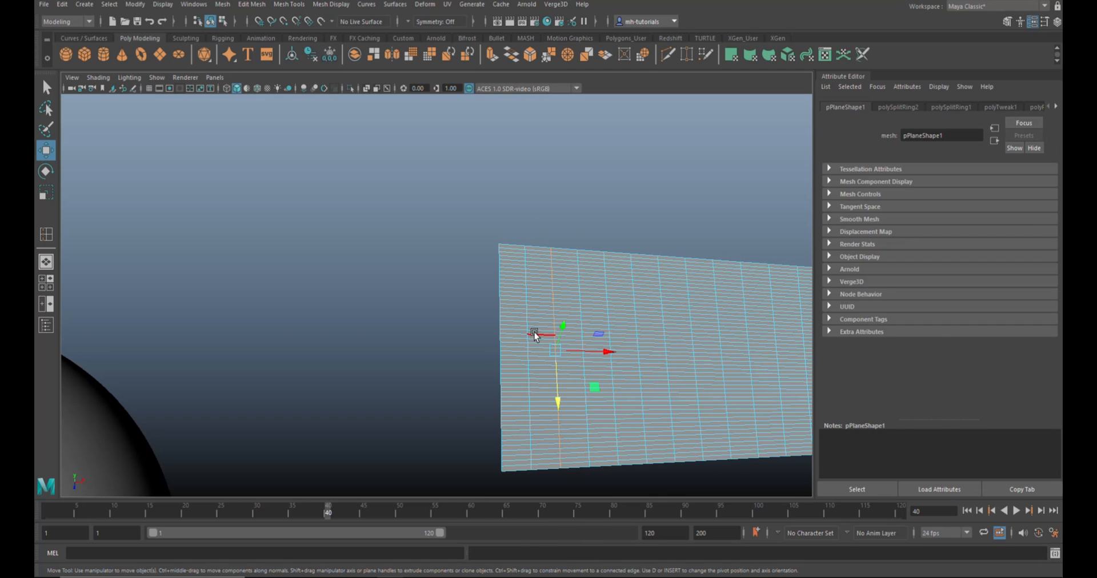
drag(534, 336, 522, 341)
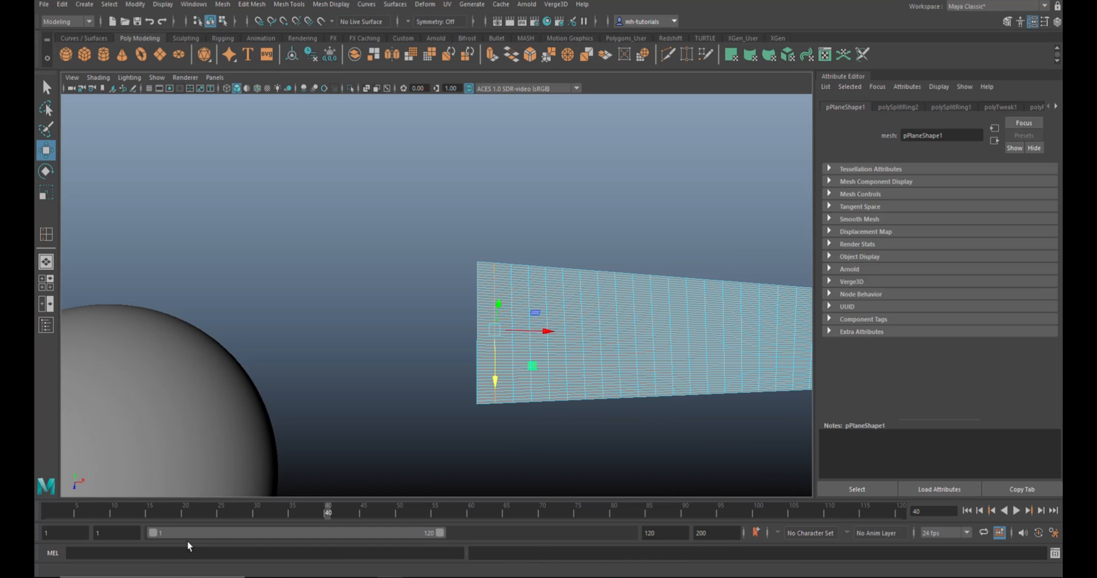
Enter polySelectEdgesEveryN "edgeRing" with a step value in the MEL line for the plane
click(267, 552)
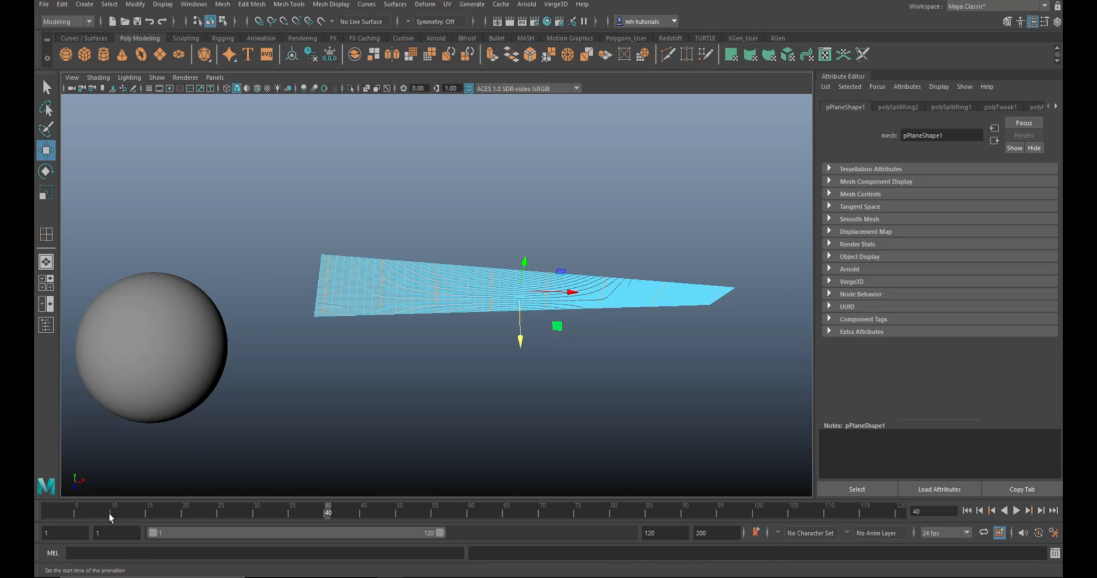
mouse_move(370, 441)
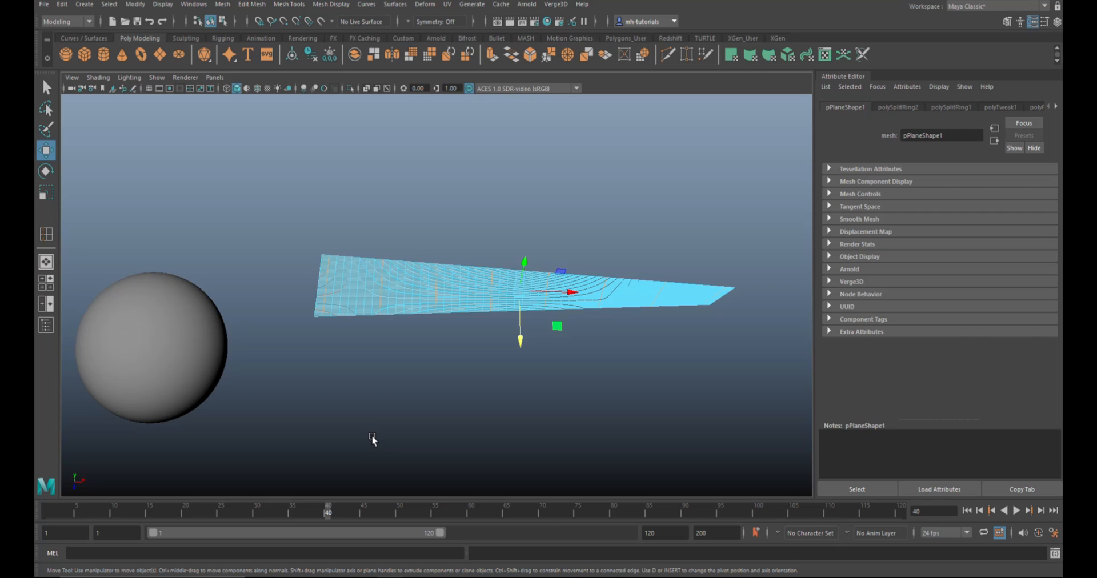
mouse_move(361, 443)
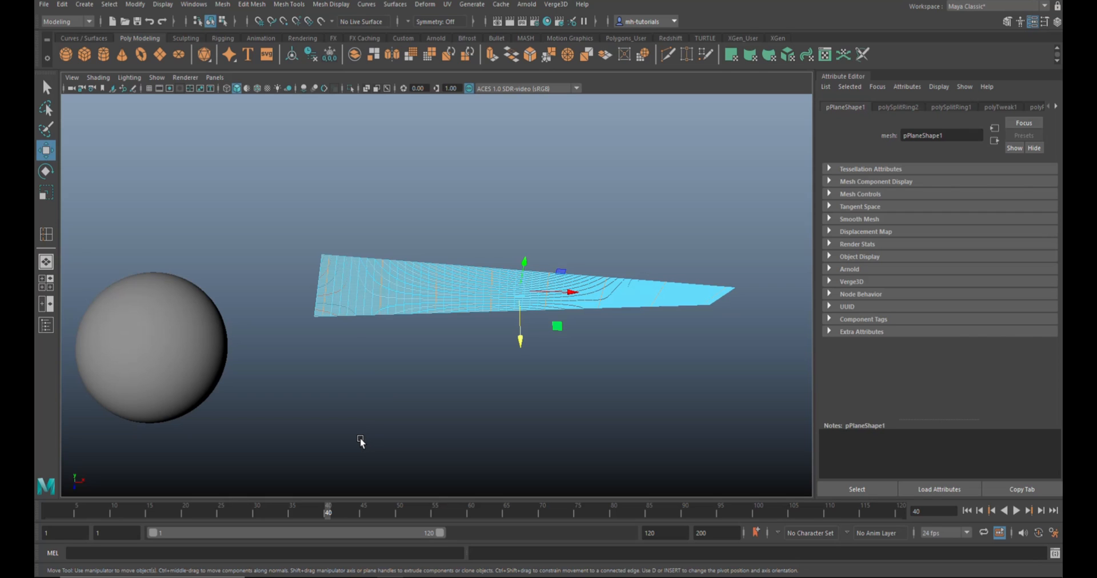